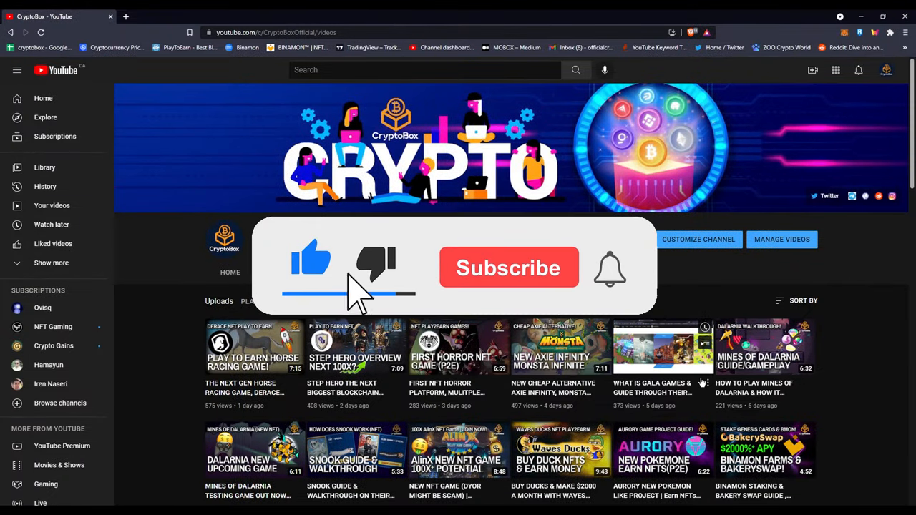
Step: Scroll up and down through the page open before Twitter to review its content
click(508, 268)
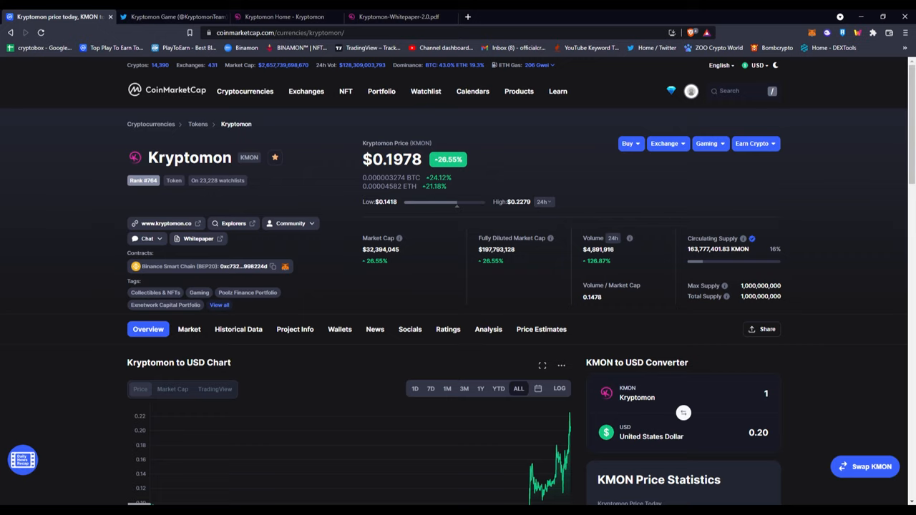
scroll(down, 3)
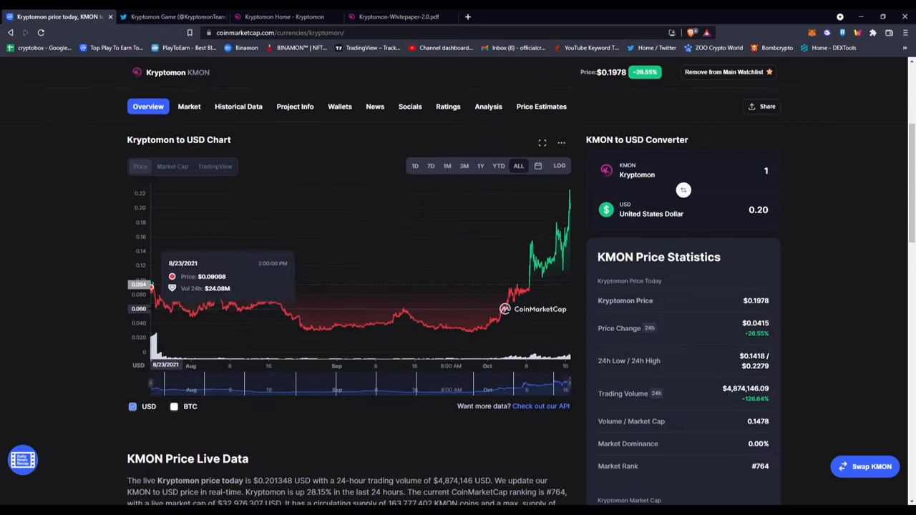
mouse_move(152, 301)
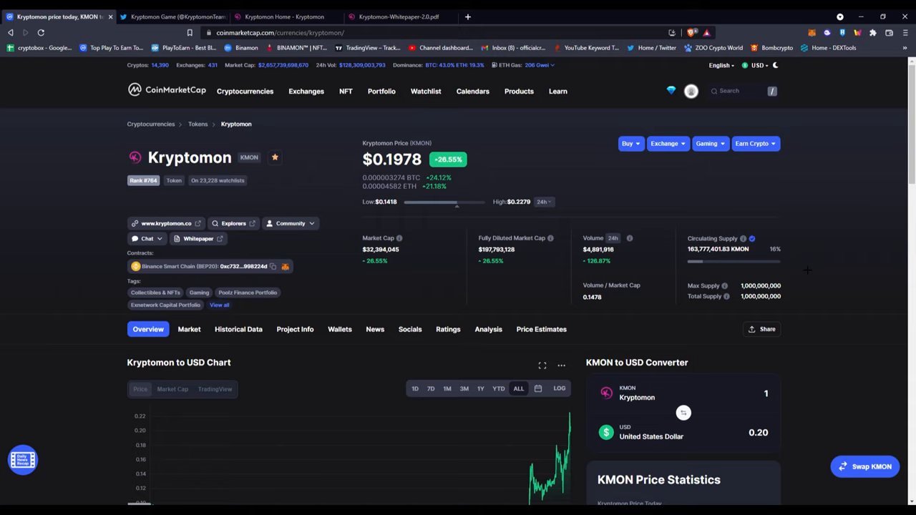
mouse_move(239, 173)
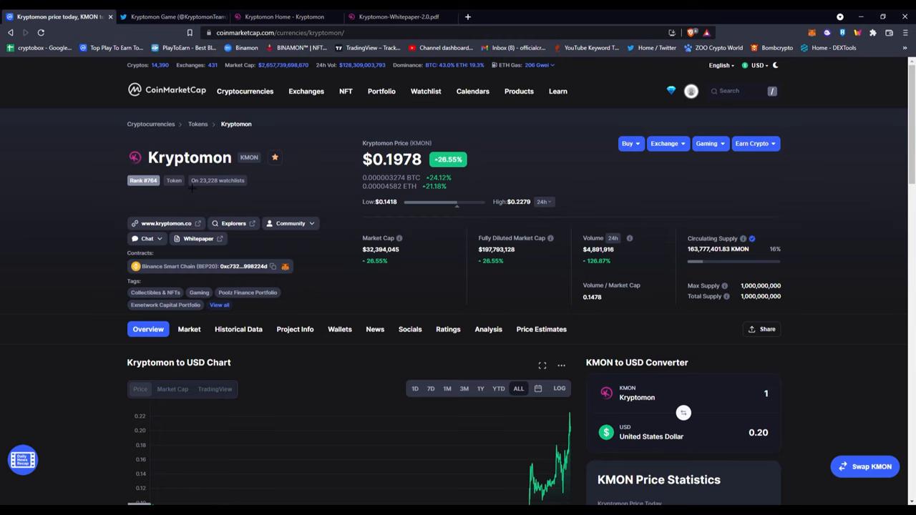
scroll(down, 3)
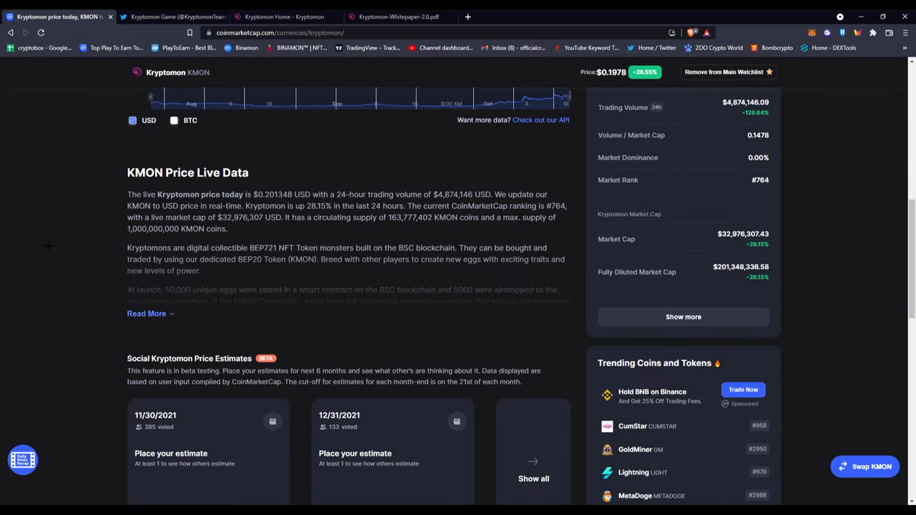
scroll(down, 3)
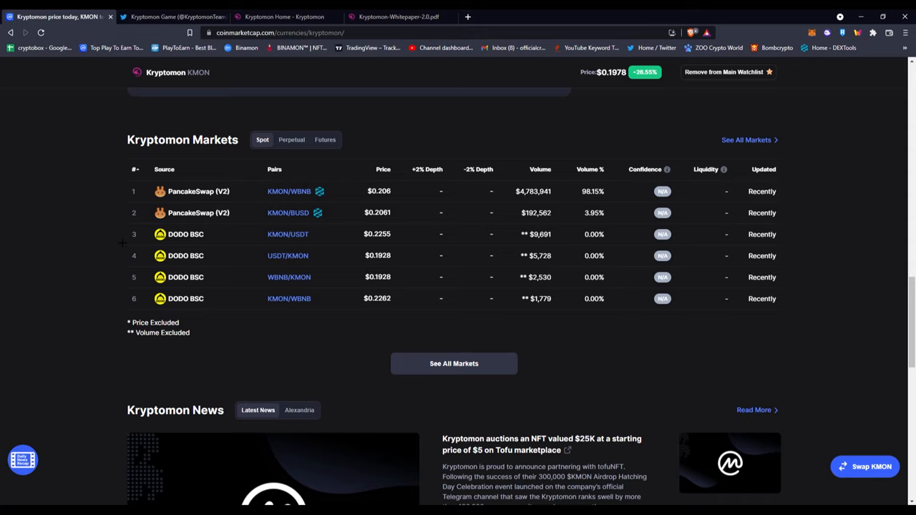
scroll(up, 3)
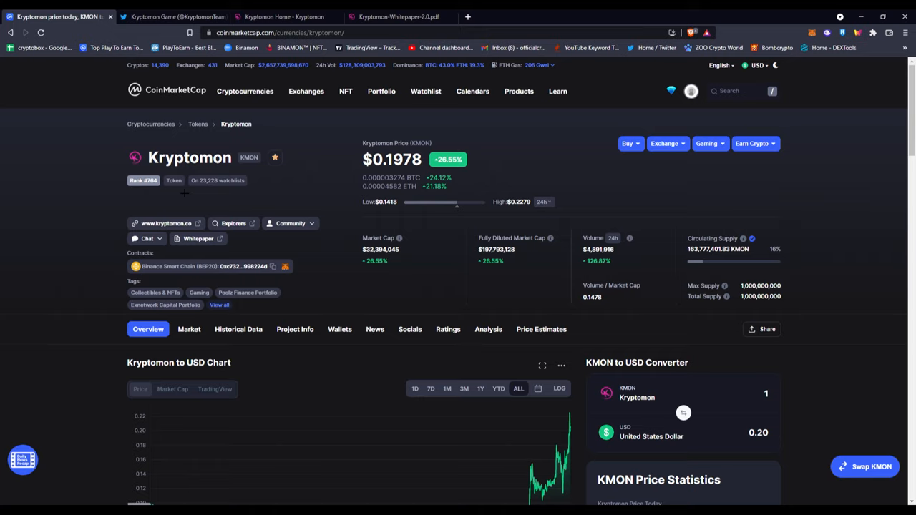
scroll(down, 3)
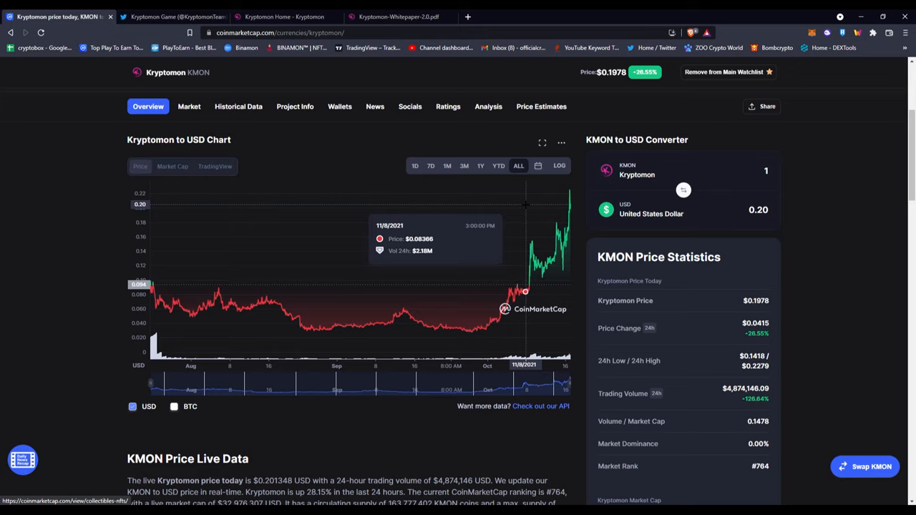
mouse_move(528, 285)
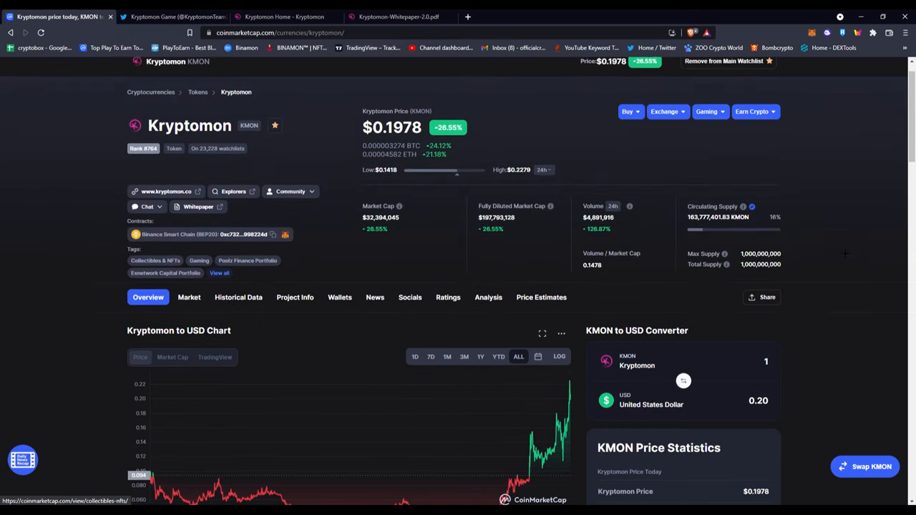
scroll(up, 3)
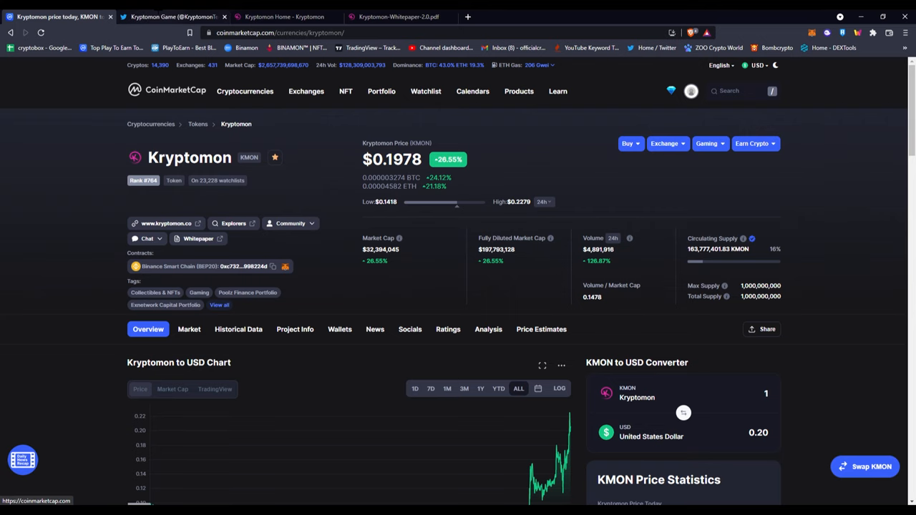
Step: Browse the Kryptomon Game Twitter profile's pinned and recent Gate.io listing tweets, ending on the official website tab
click(172, 17)
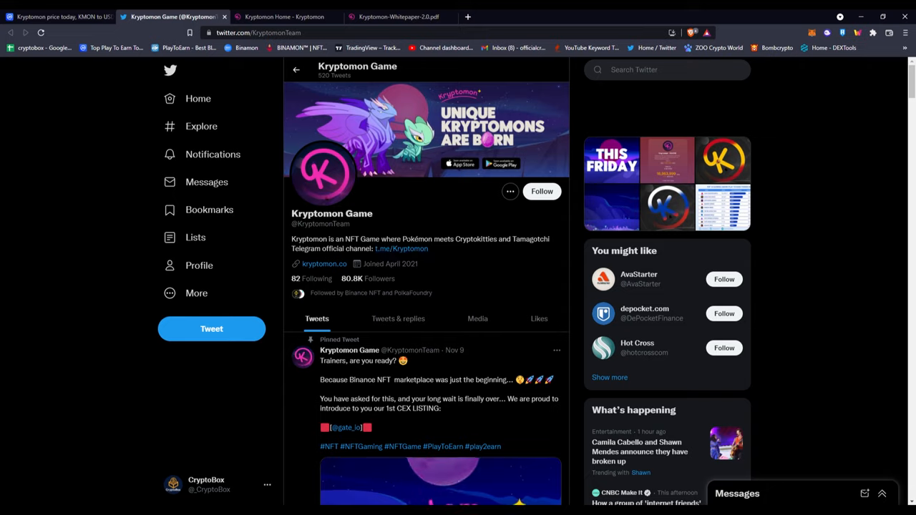
mouse_move(401, 249)
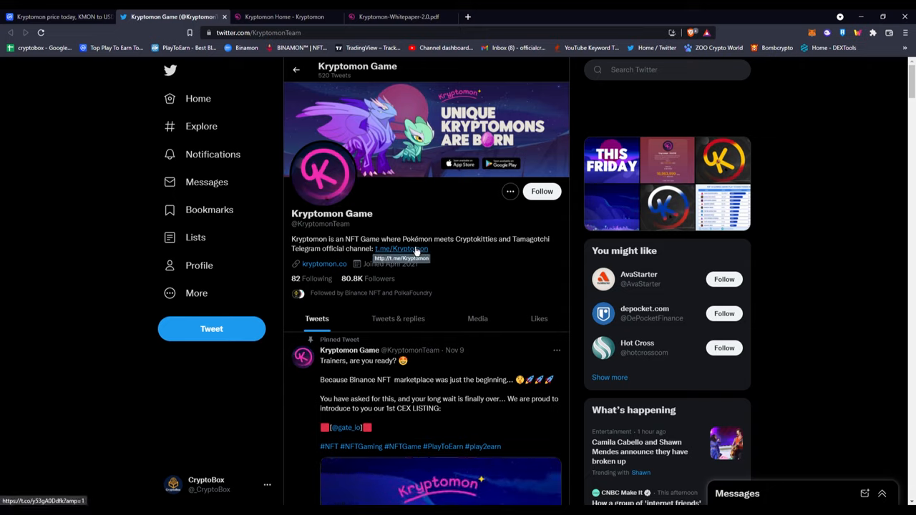
scroll(down, 3)
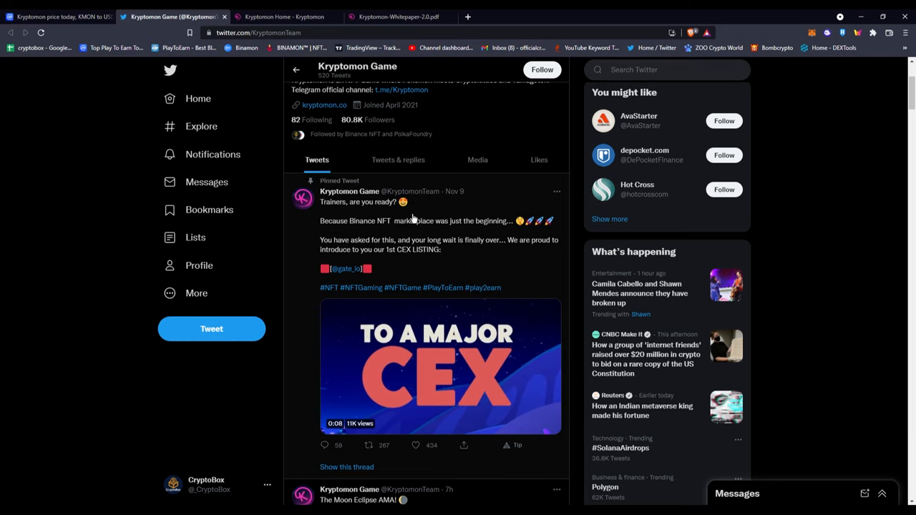
scroll(down, 3)
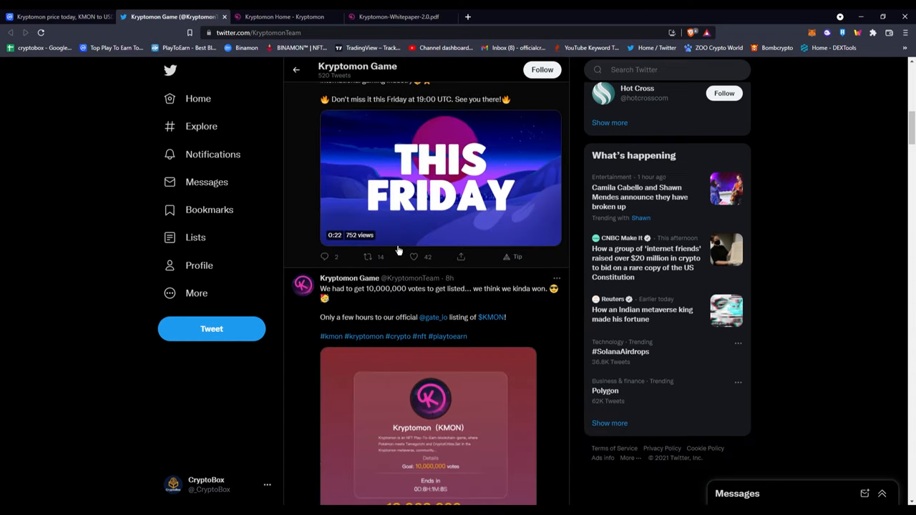
scroll(down, 3)
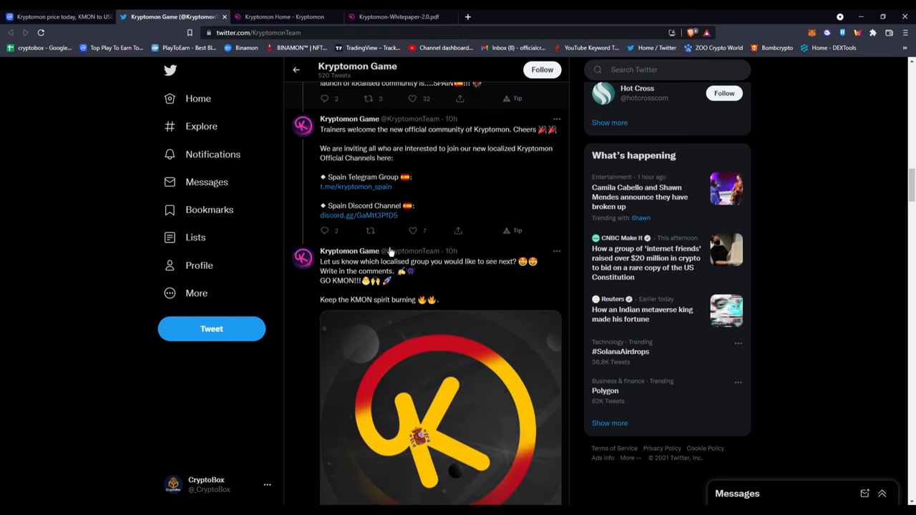
scroll(down, 3)
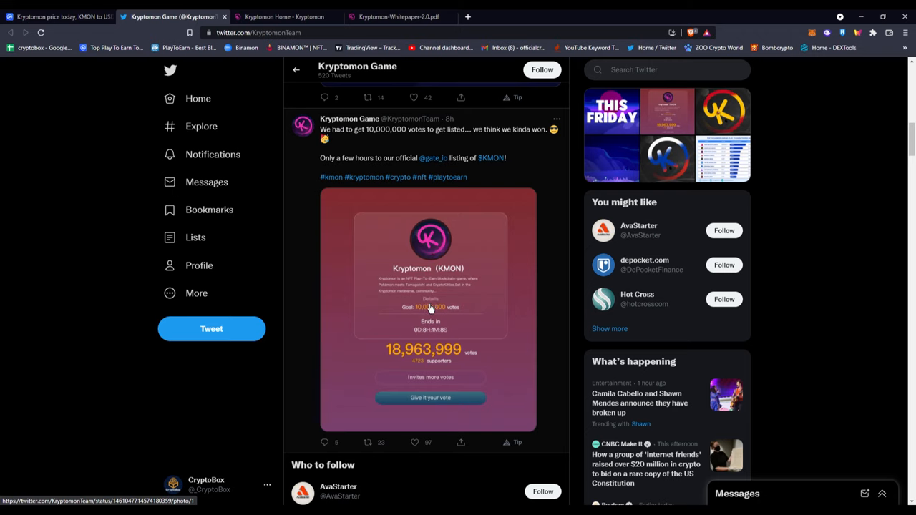
scroll(down, 3)
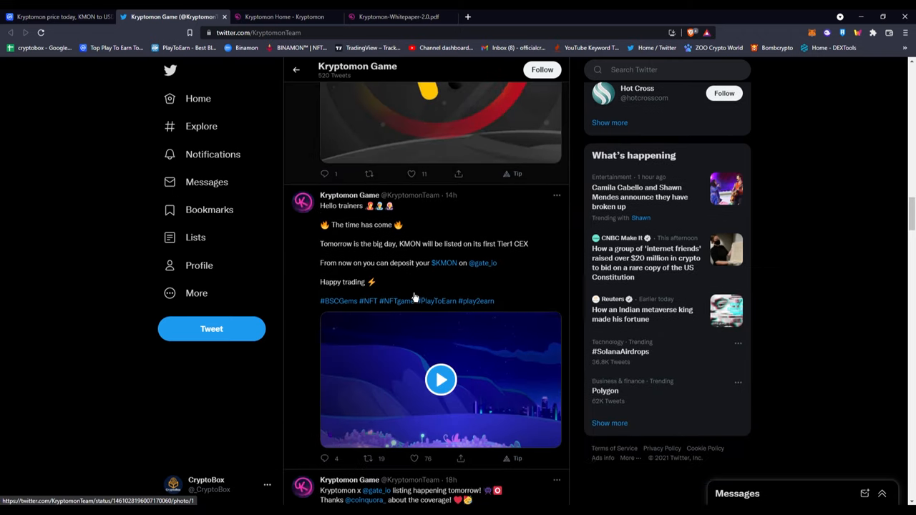
scroll(down, 3)
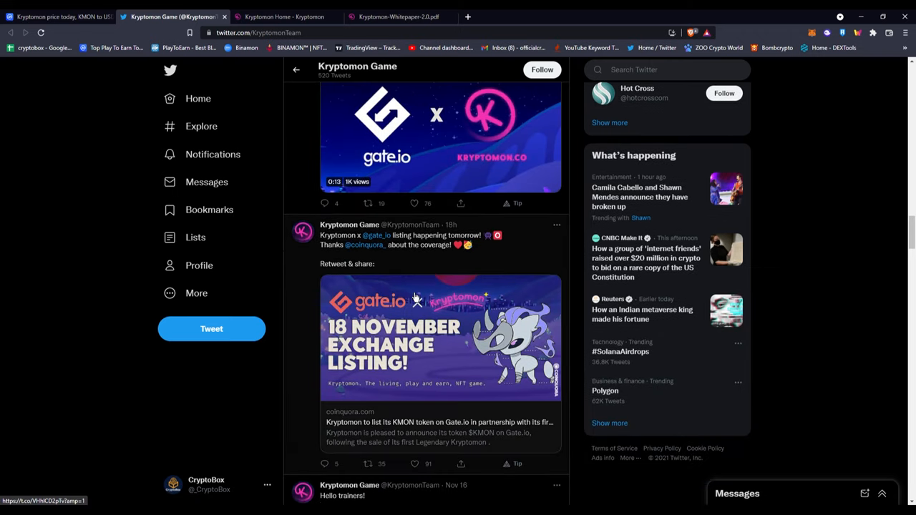
click(285, 18)
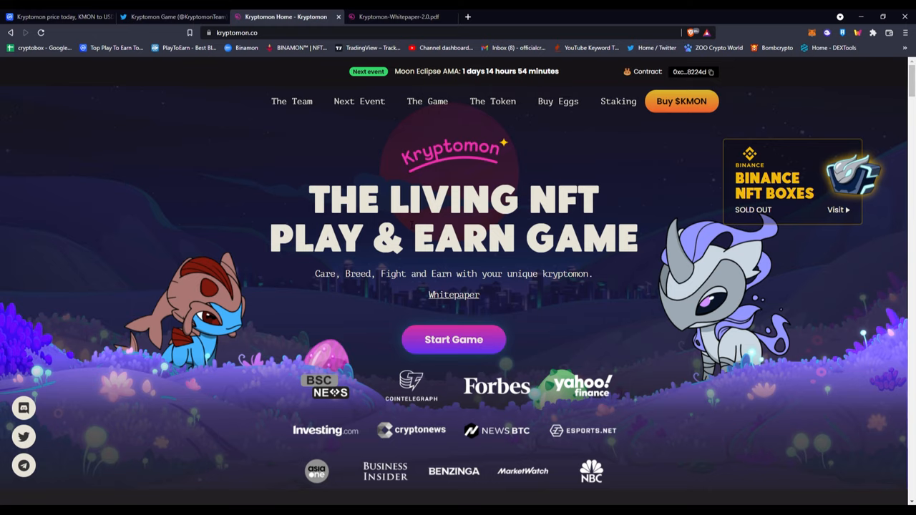
scroll(down, 3)
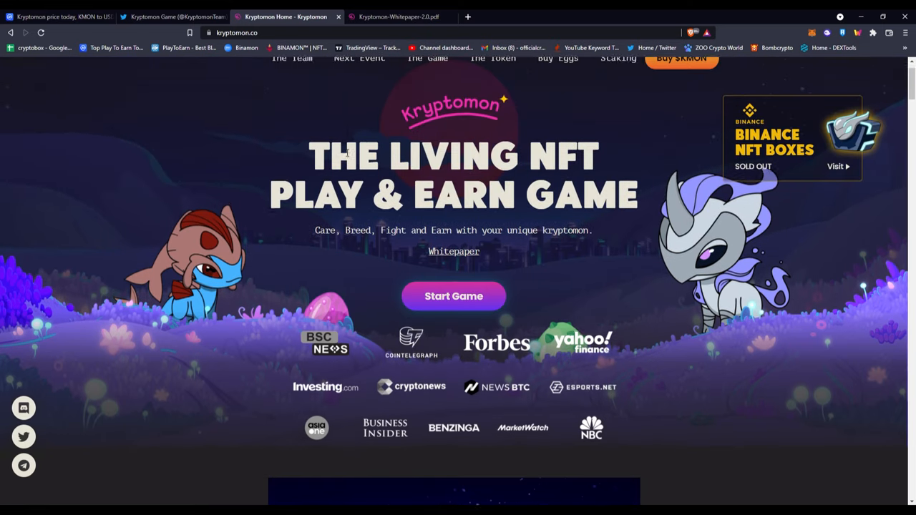
scroll(down, 3)
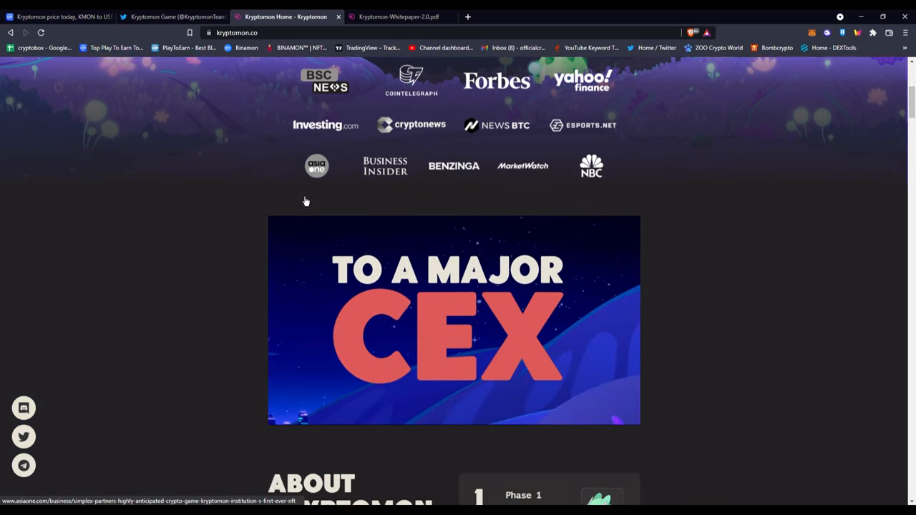
Step: Scroll the kryptomon.co homepage past the About Kryptomon phases to The World of Kryptomon section
scroll(down, 3)
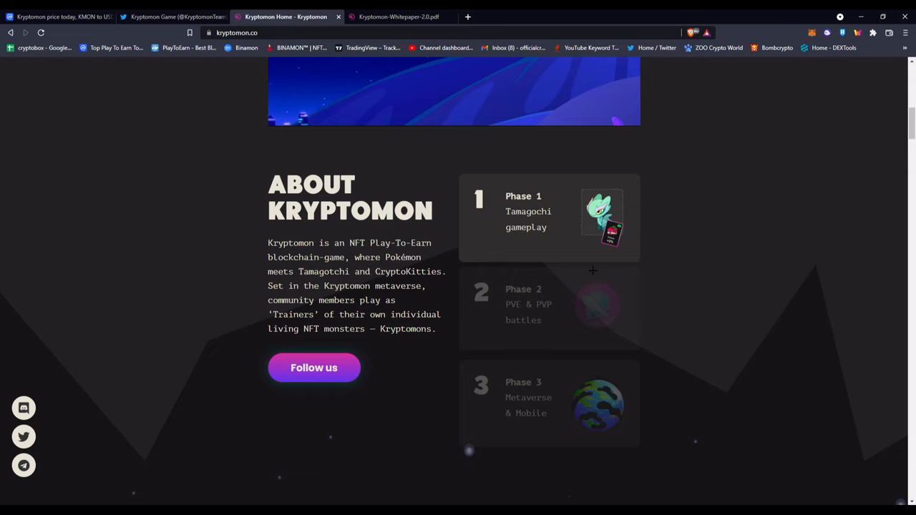
scroll(down, 3)
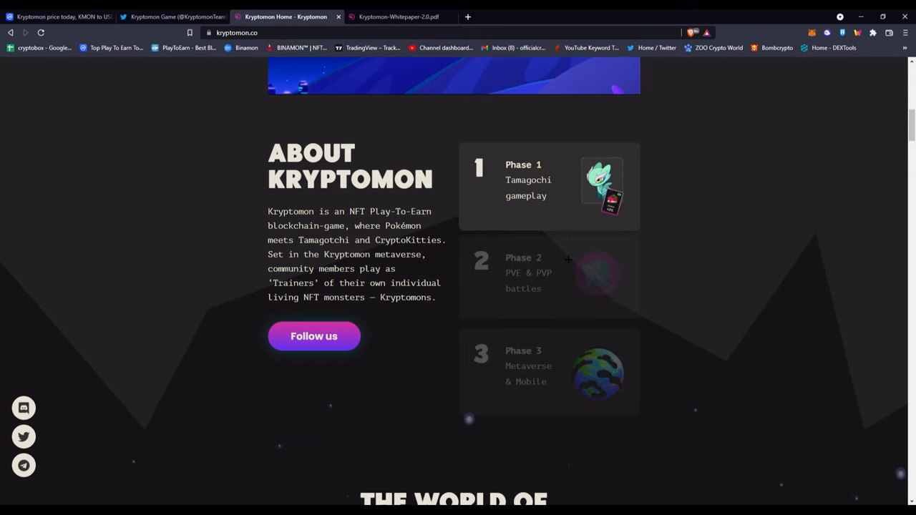
scroll(down, 3)
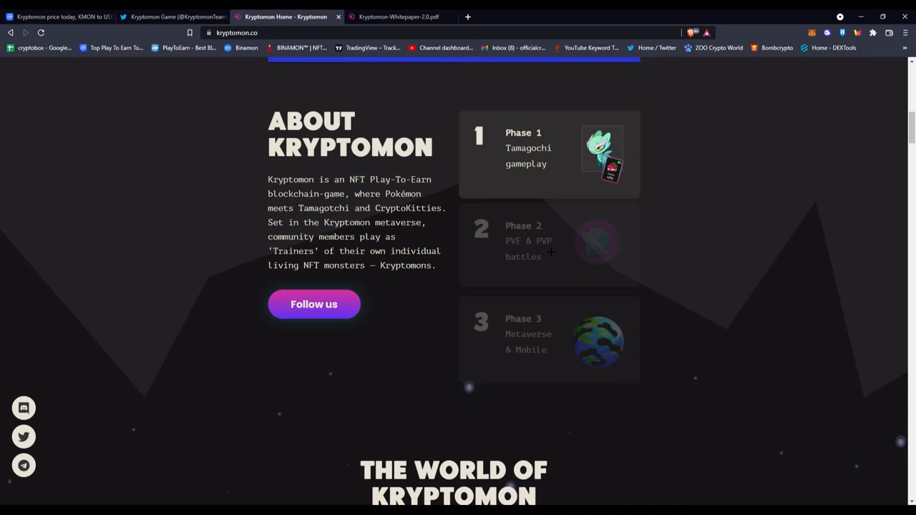
scroll(down, 3)
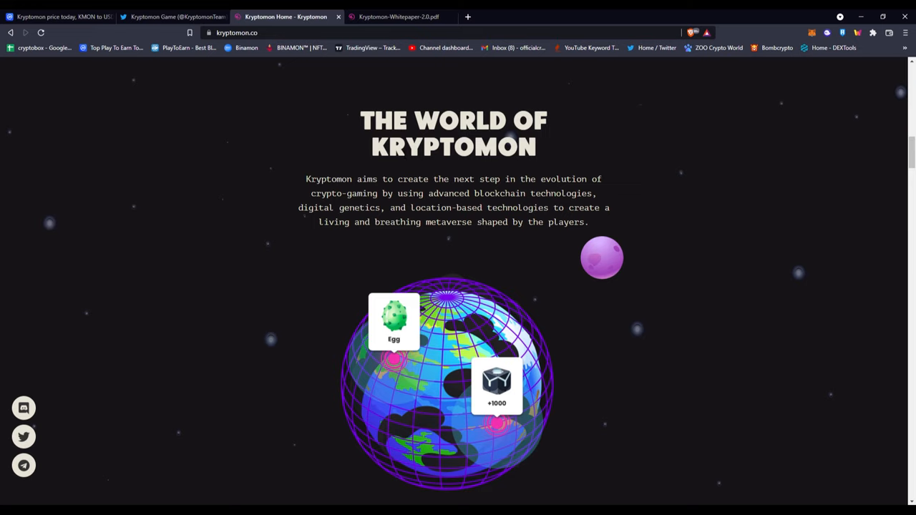
Step: Scroll through the Every Kryptomon Is Unique and Grow Your Kryptomon sections
scroll(down, 3)
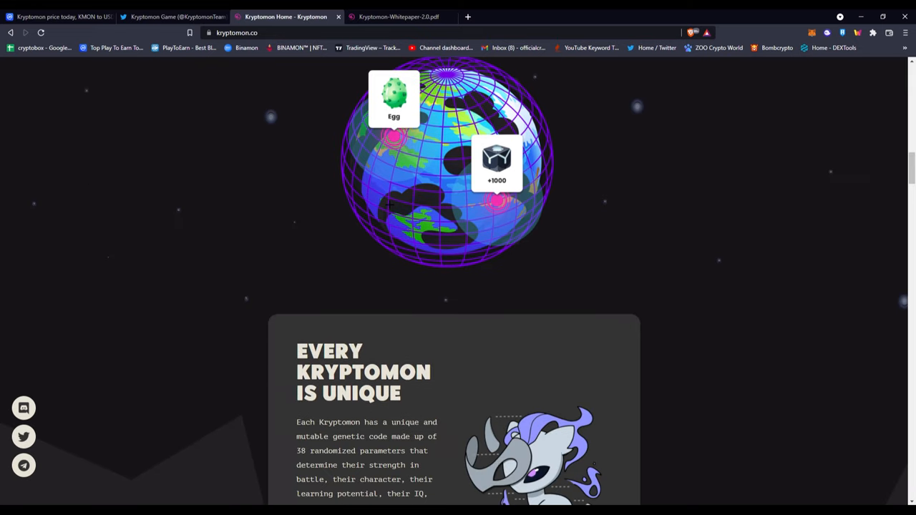
scroll(down, 3)
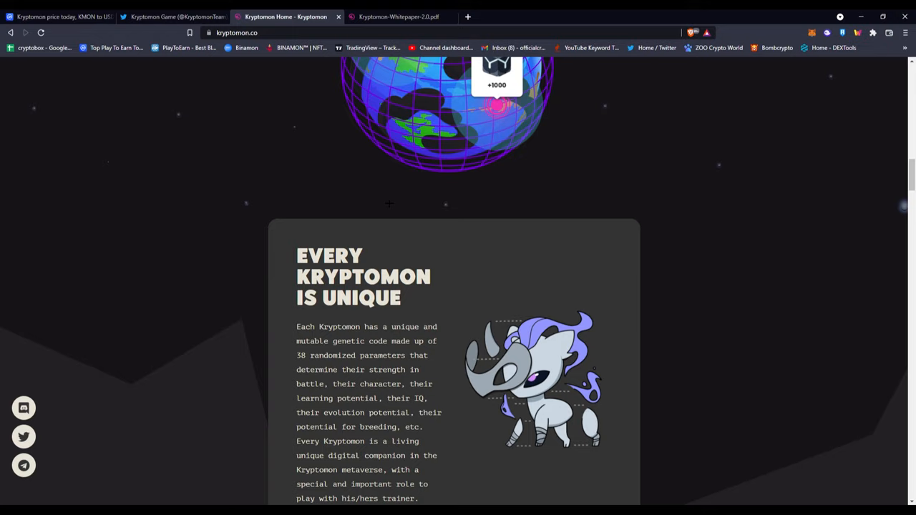
scroll(down, 3)
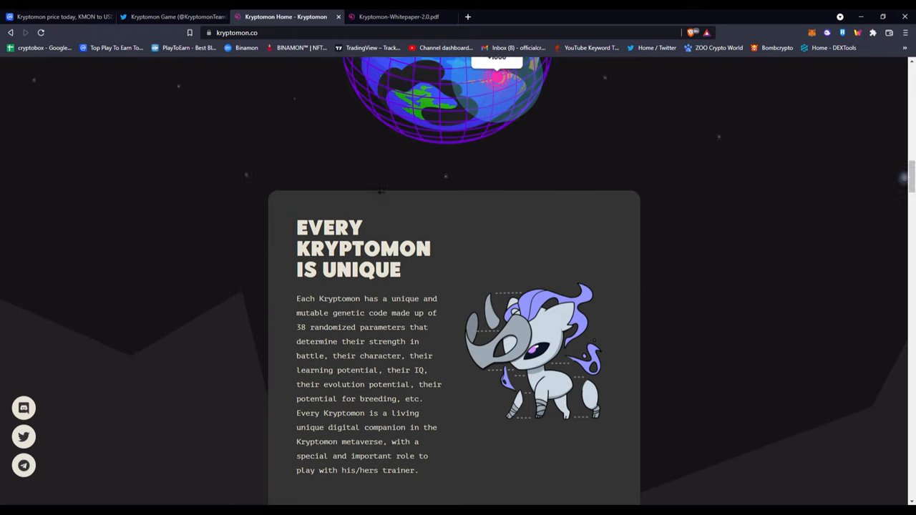
scroll(down, 3)
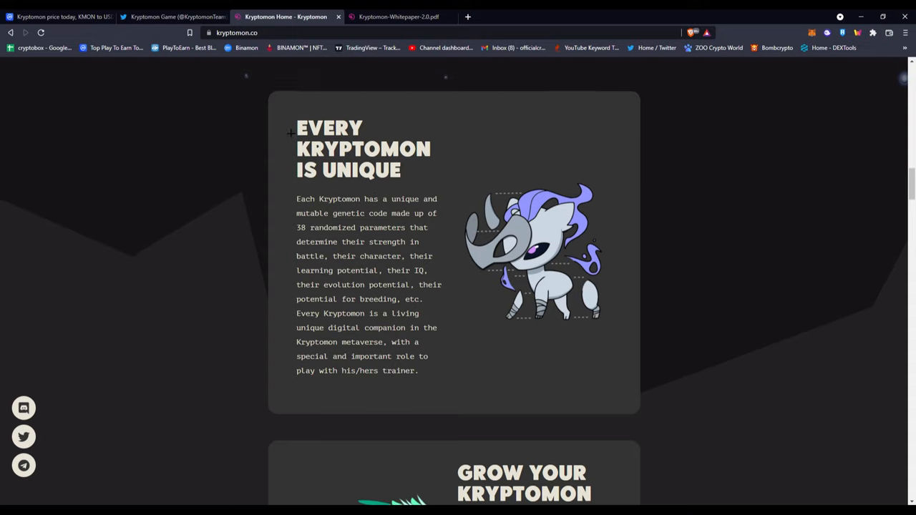
scroll(down, 3)
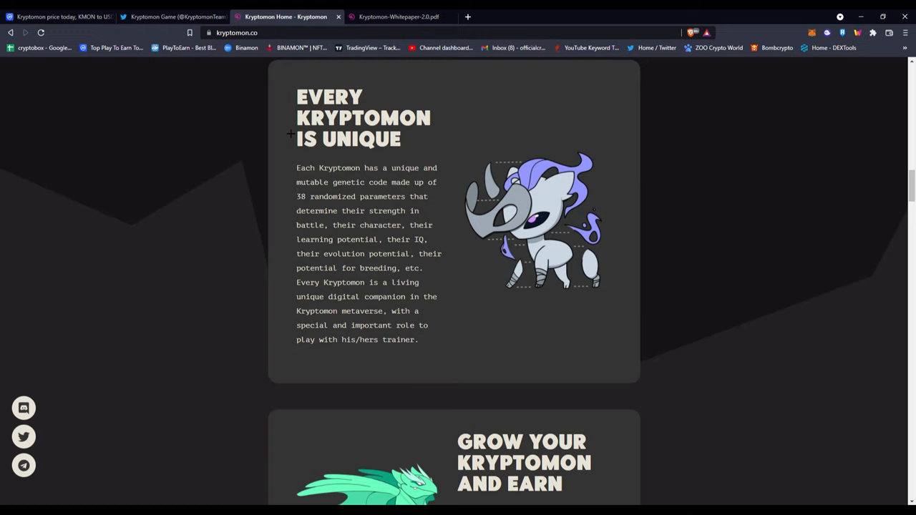
scroll(down, 3)
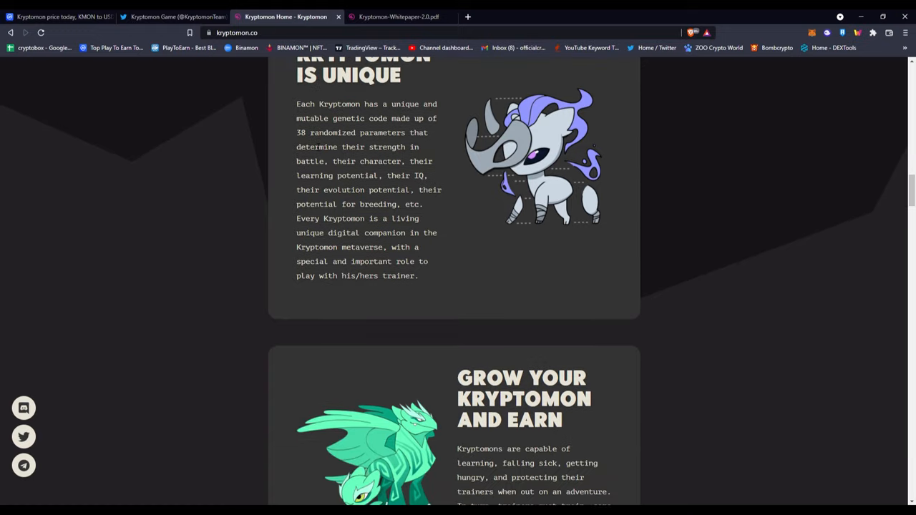
Step: Continue past Token Economics and the swap/staking sections down to the egg Marketplace listings
scroll(down, 3)
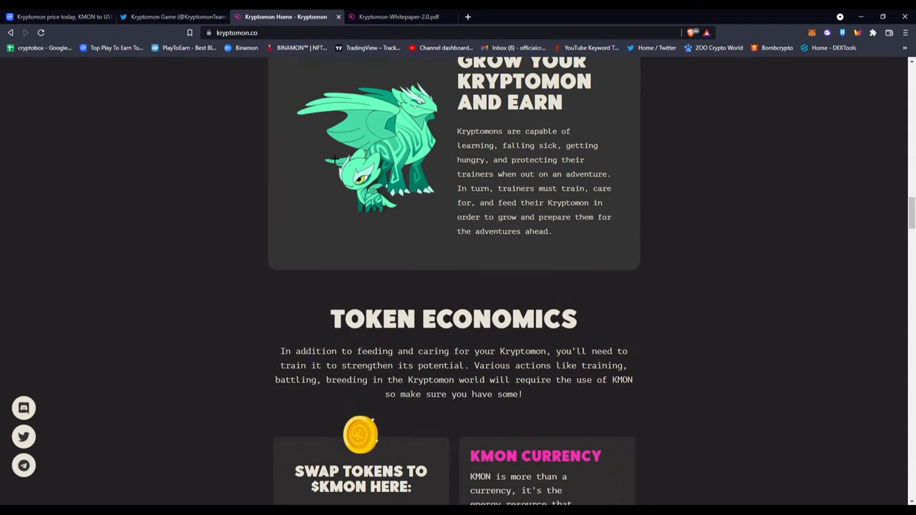
scroll(down, 3)
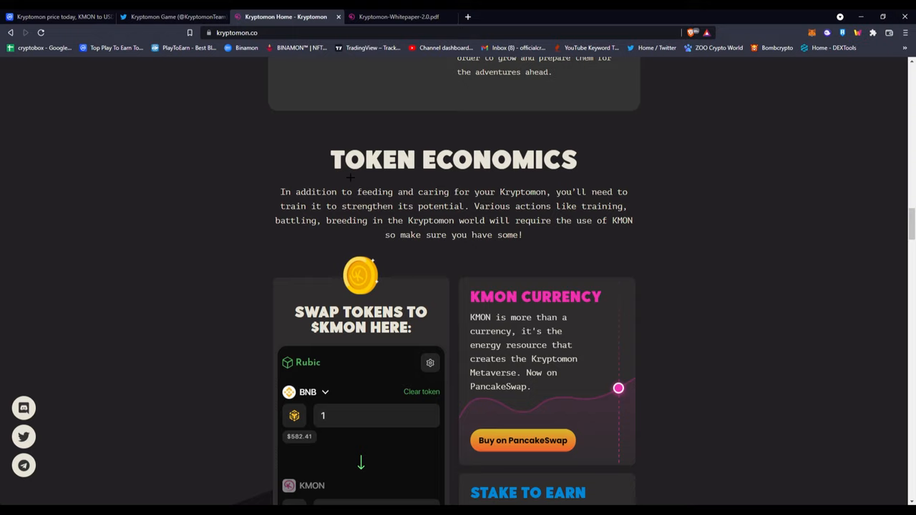
scroll(down, 3)
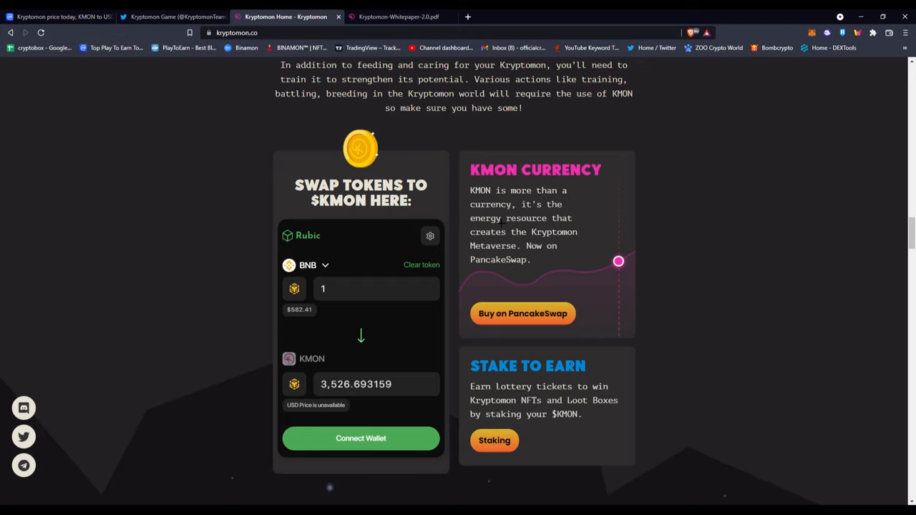
scroll(down, 3)
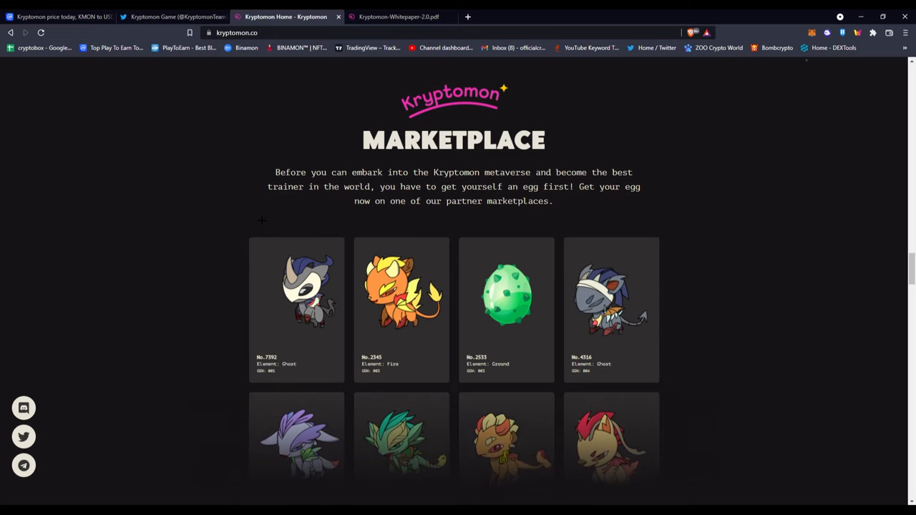
scroll(down, 3)
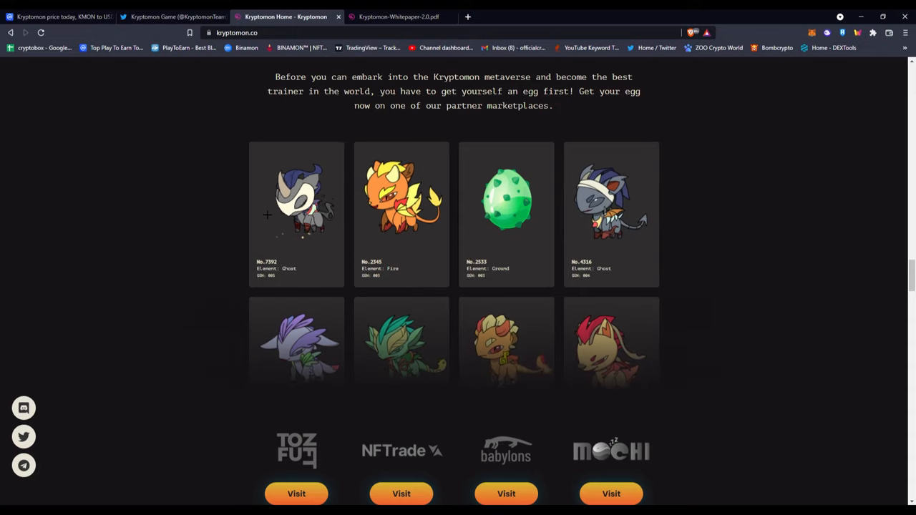
Step: Scroll past the partner marketplaces, including Binance, to the Roadmap's 2021 milestones
scroll(down, 3)
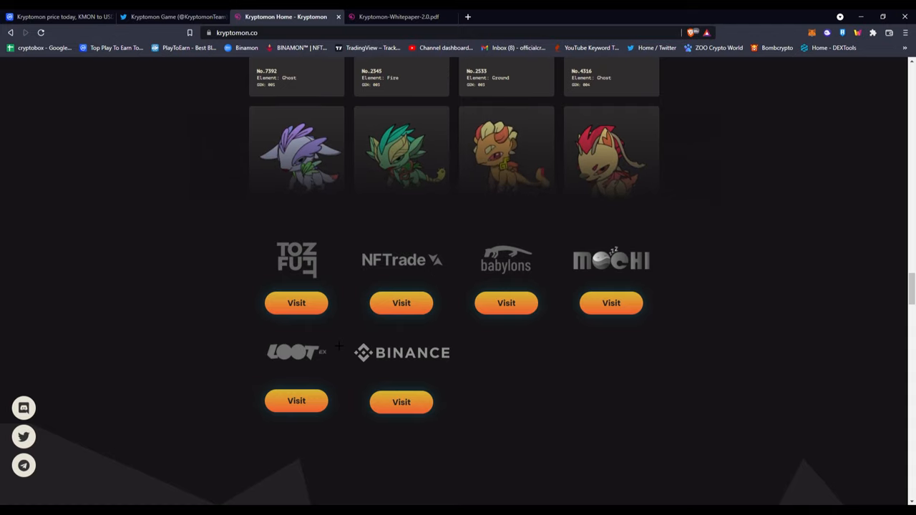
scroll(down, 3)
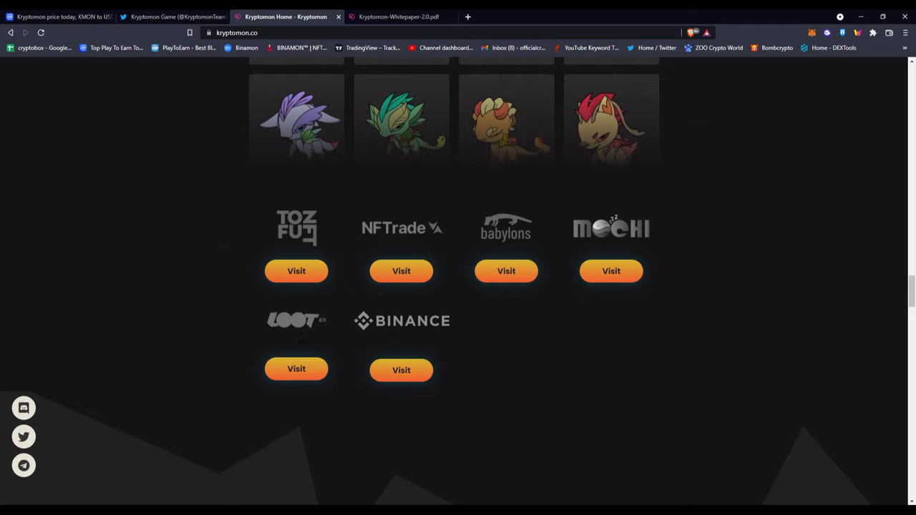
scroll(down, 3)
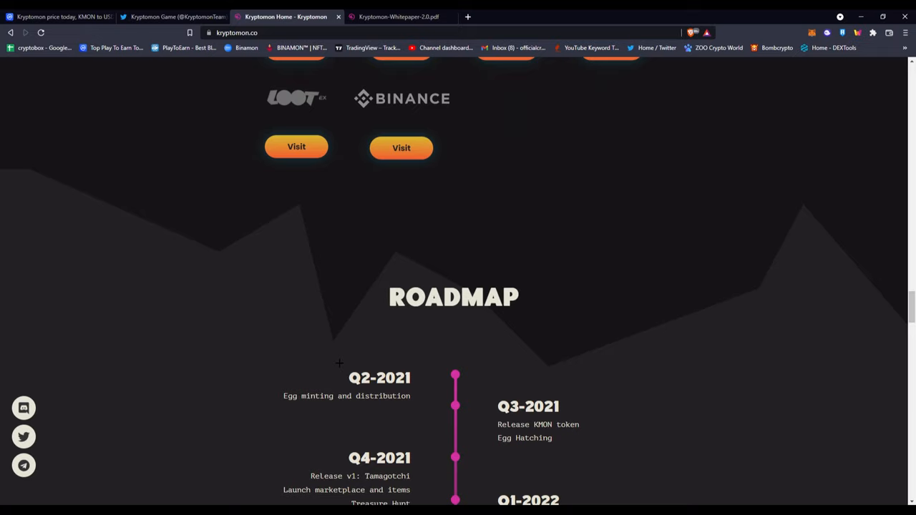
mouse_move(338, 362)
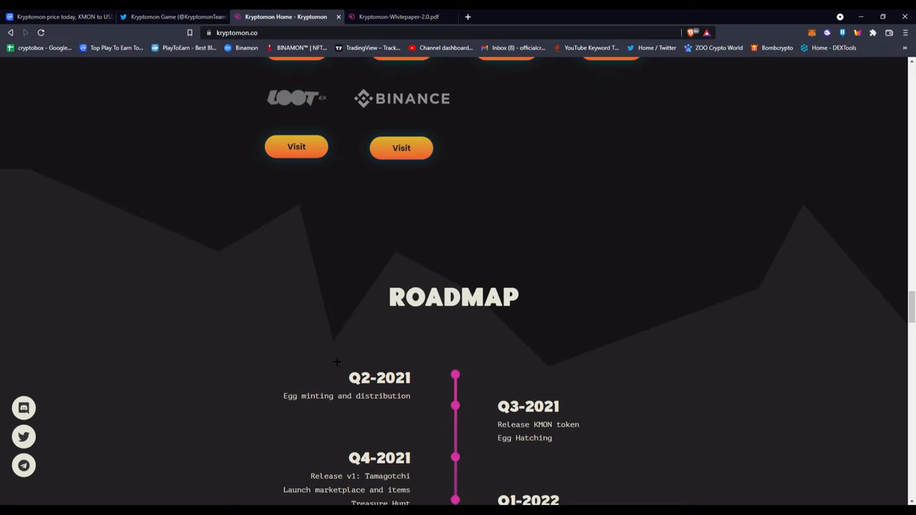
Step: Scroll through the roadmap milestones from Q4-2021 to Q3-2022 until Partners starts to appear
scroll(down, 3)
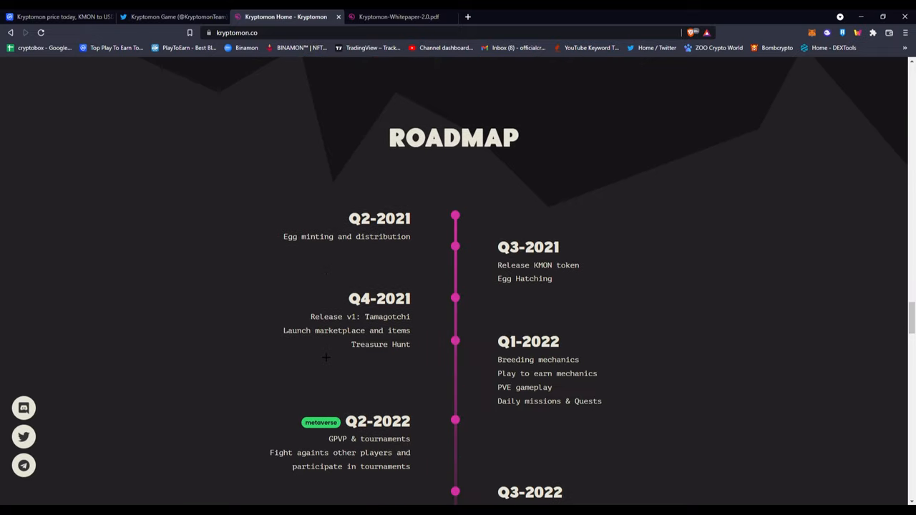
scroll(down, 3)
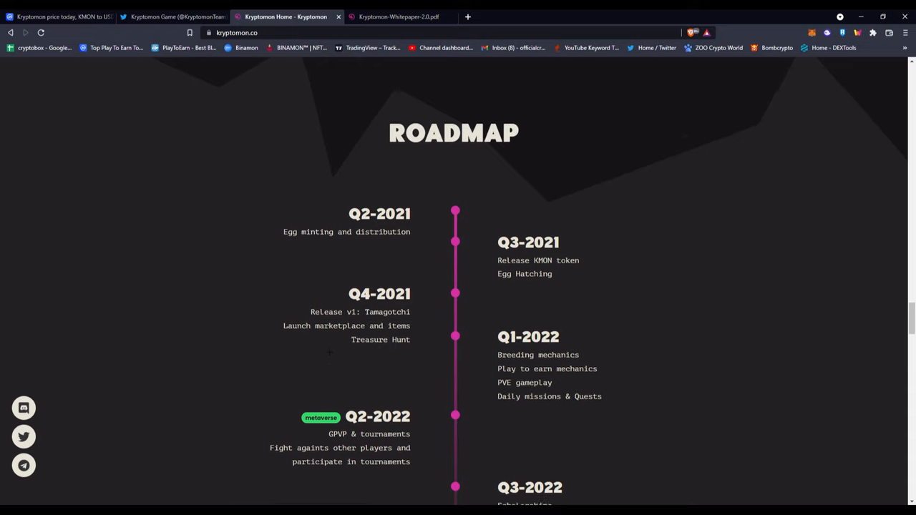
scroll(down, 3)
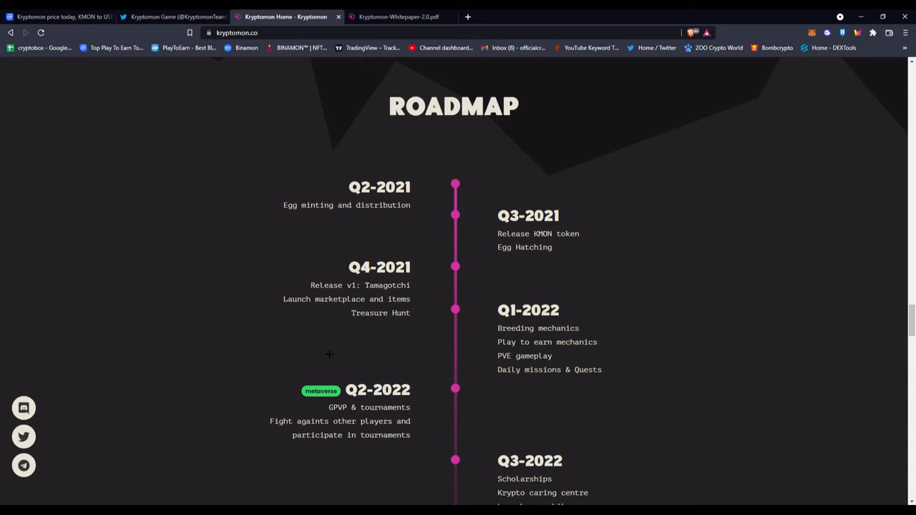
mouse_move(298, 335)
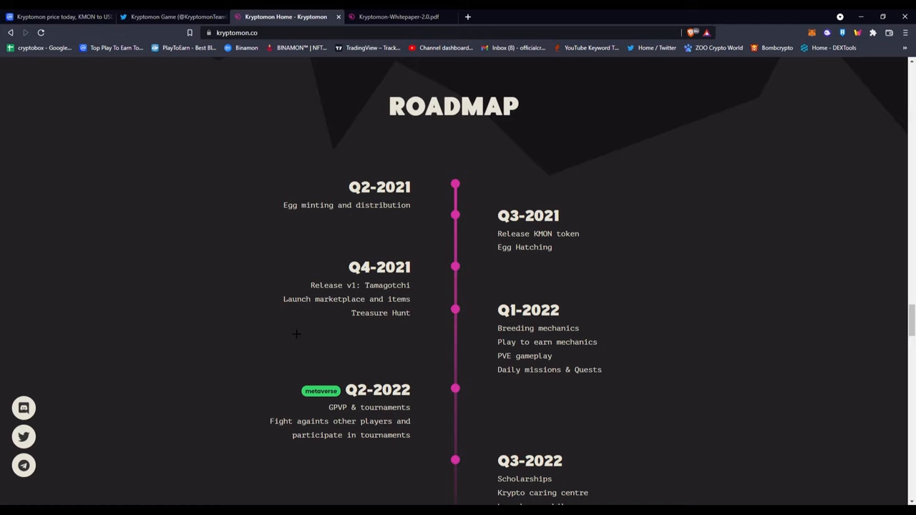
scroll(down, 3)
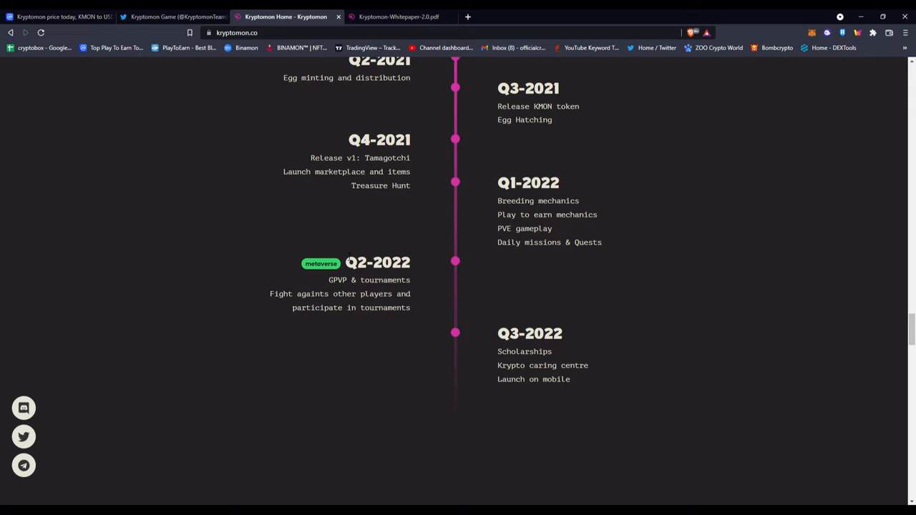
mouse_move(248, 252)
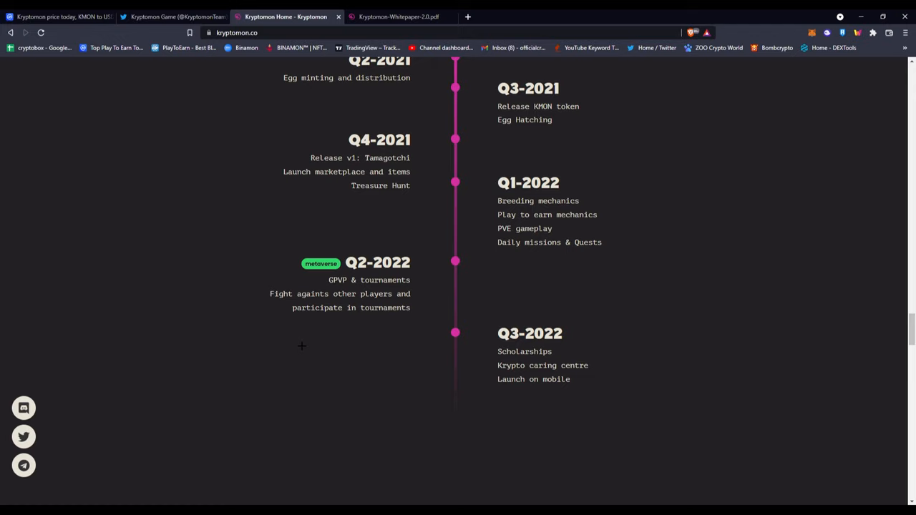
scroll(down, 3)
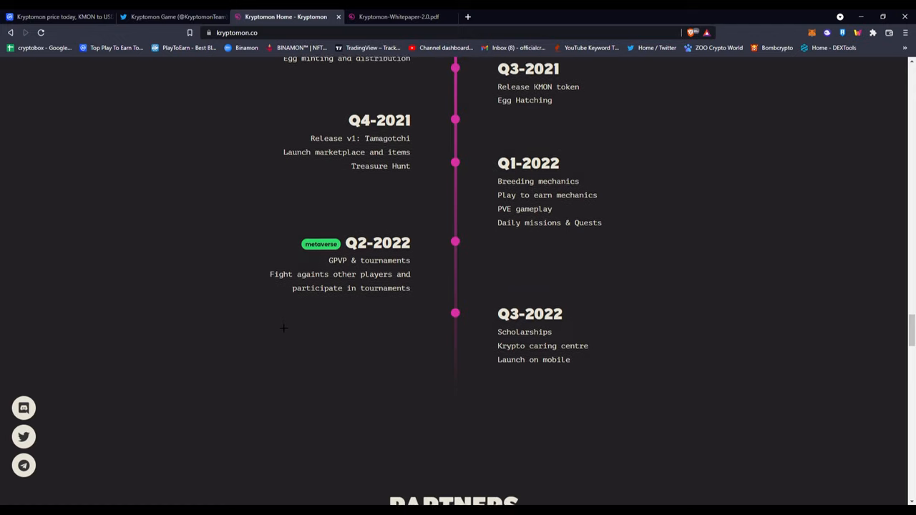
scroll(down, 3)
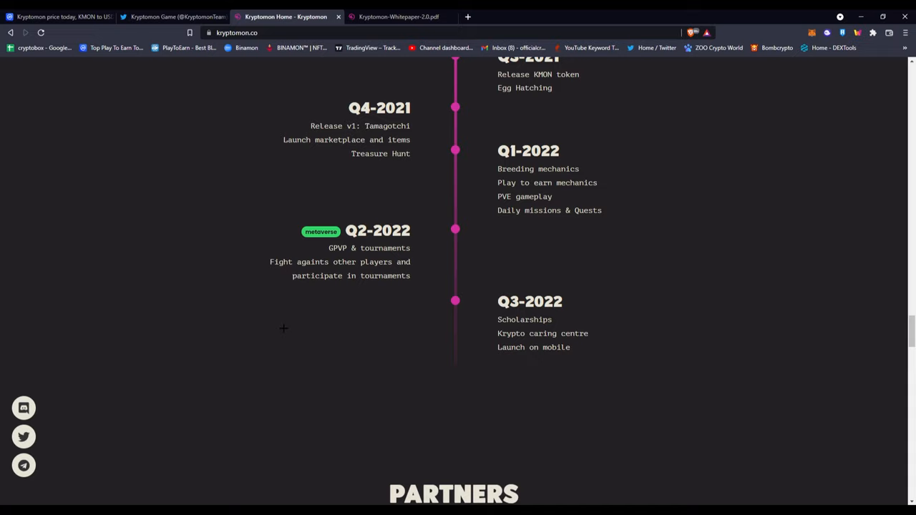
Step: Scroll past the Partners logos and Team to the Advisors section with six profiles
scroll(down, 3)
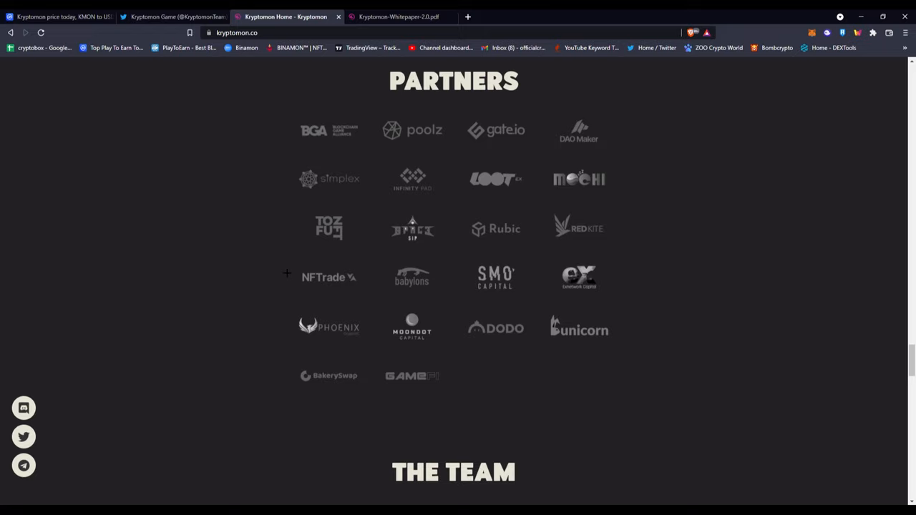
mouse_move(332, 192)
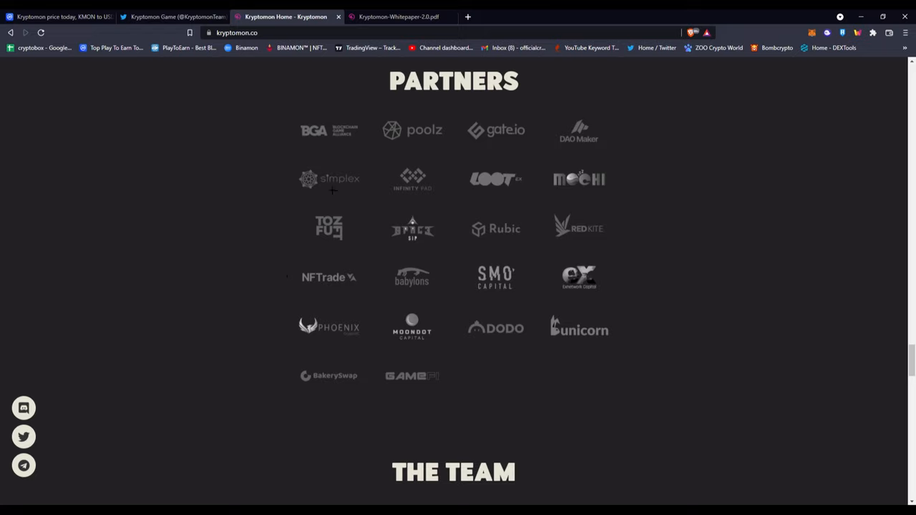
mouse_move(413, 372)
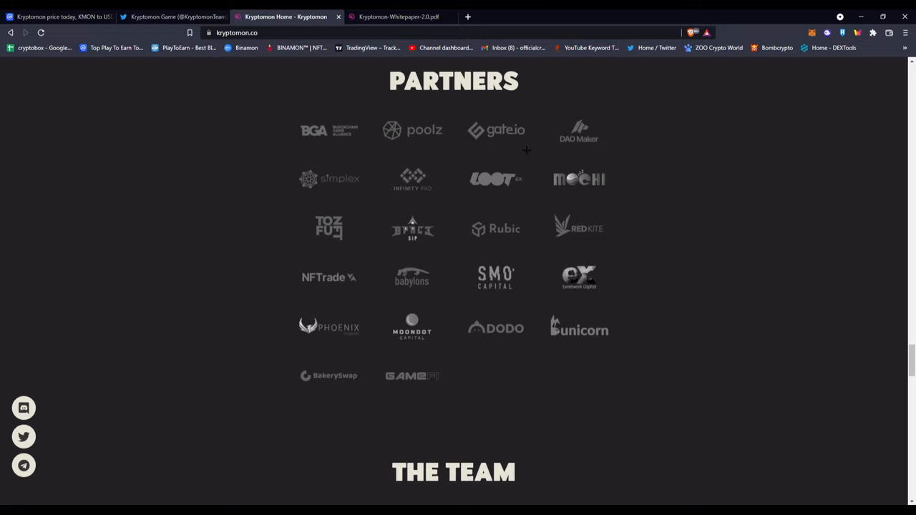
mouse_move(593, 126)
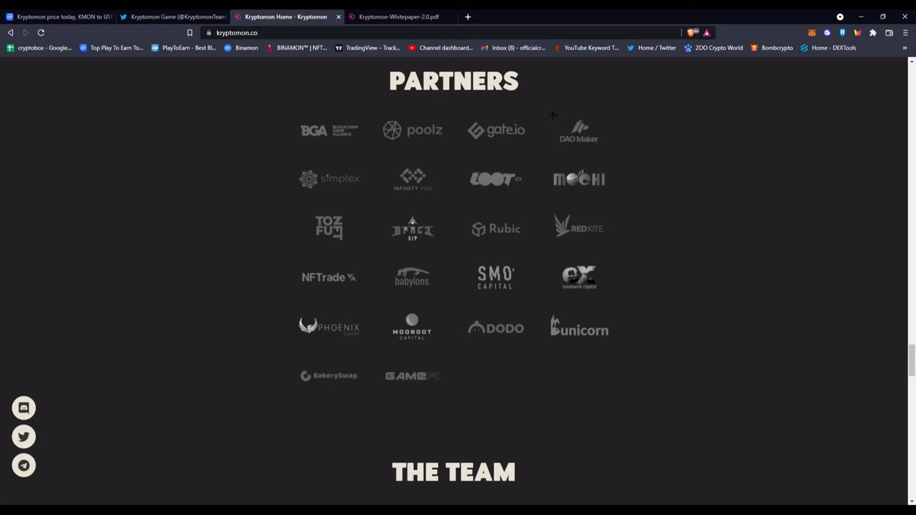
scroll(down, 3)
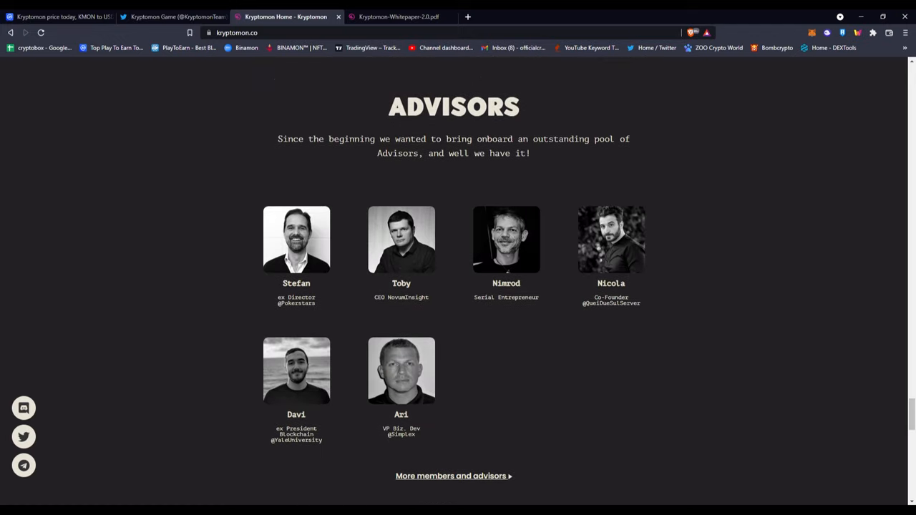
Step: Scroll below the Advisors to the Join Our Community section
scroll(down, 3)
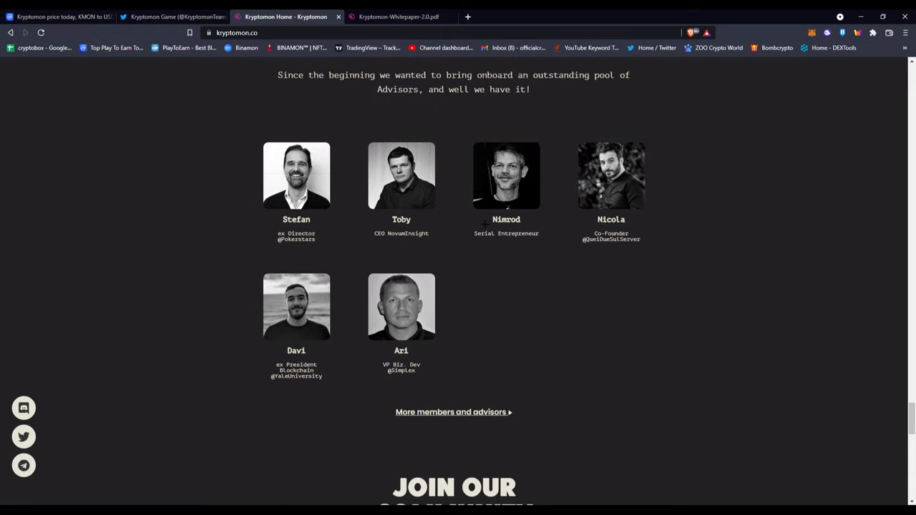
scroll(down, 3)
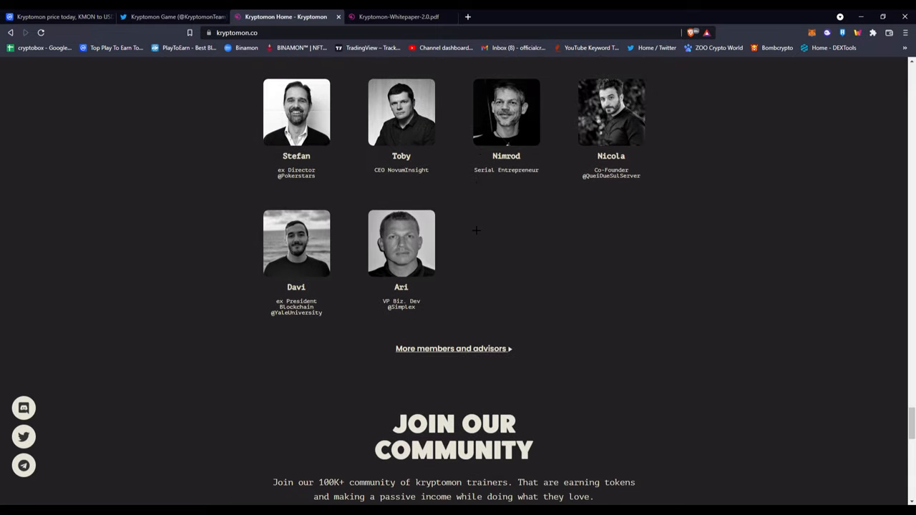
scroll(up, 3)
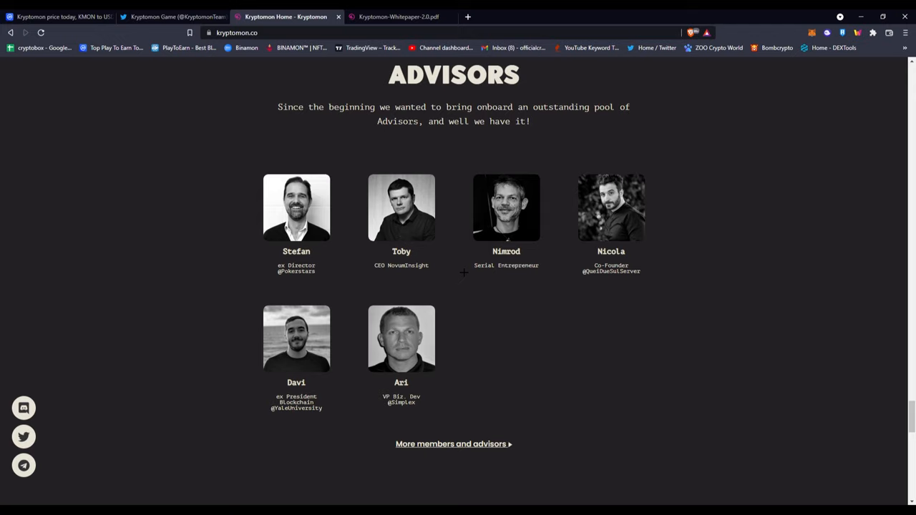
scroll(down, 3)
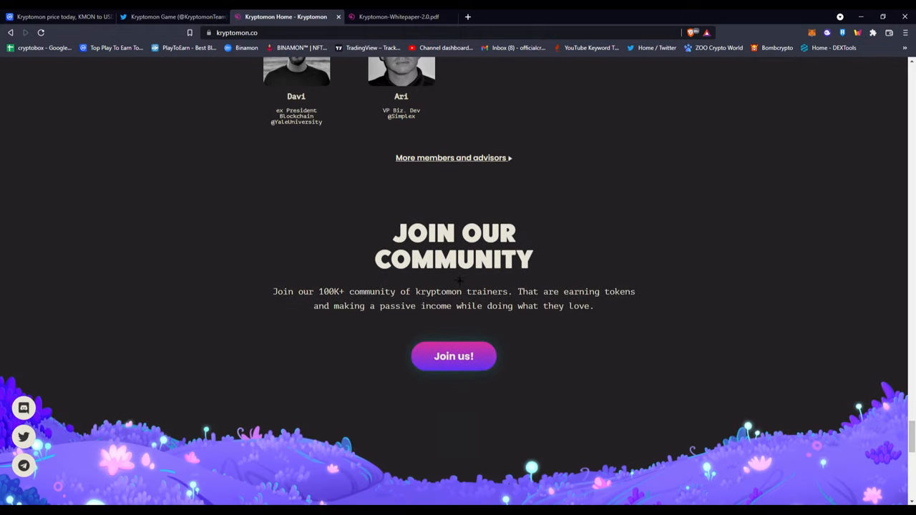
Step: Scroll to the homepage footer with its About us and Press links
scroll(down, 3)
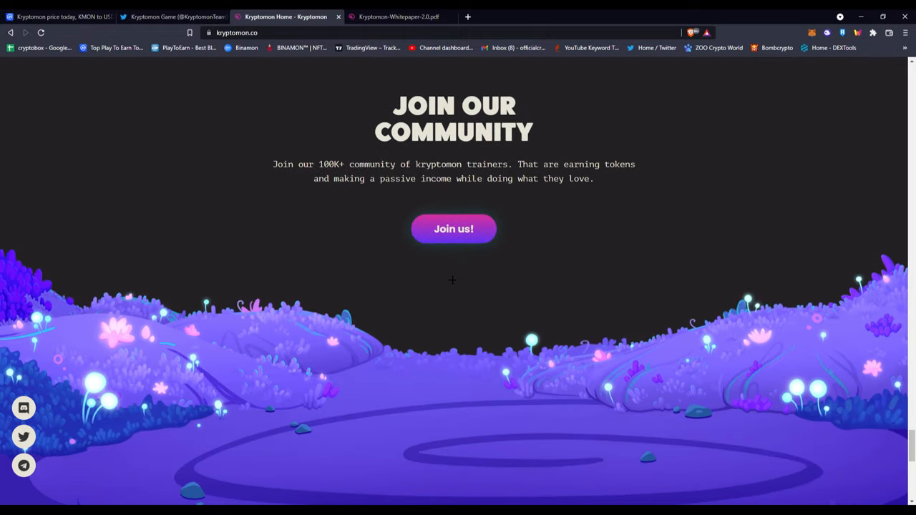
mouse_move(458, 238)
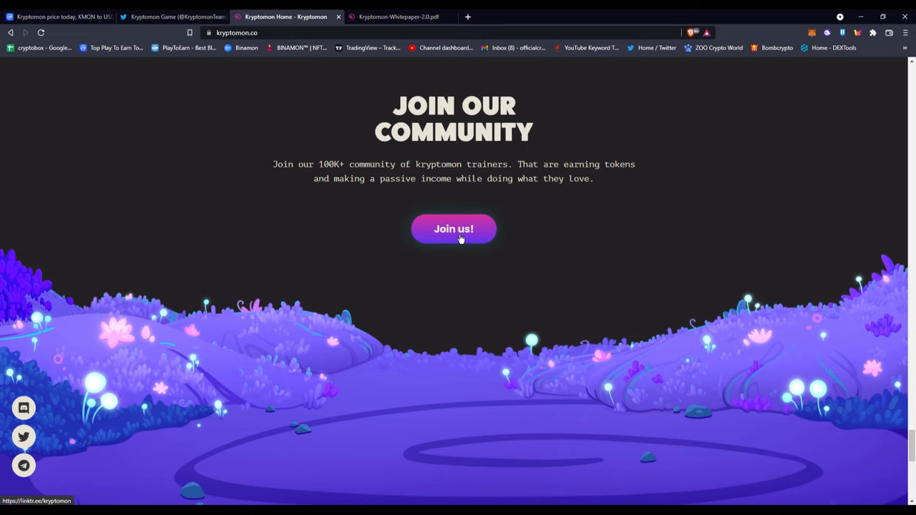
scroll(down, 3)
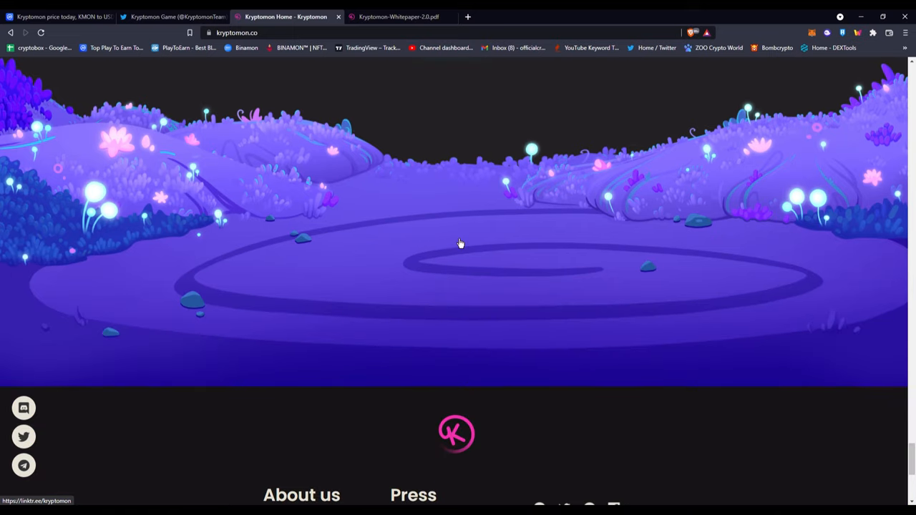
scroll(down, 3)
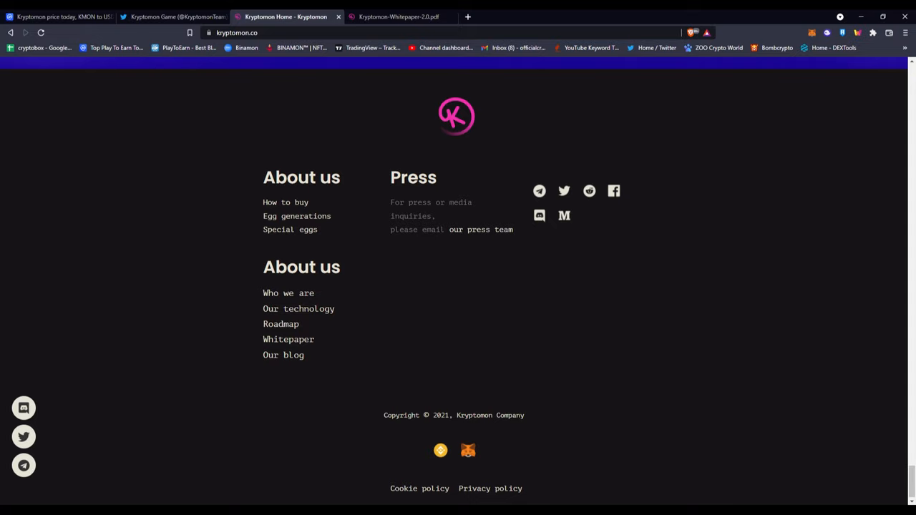
mouse_move(773, 454)
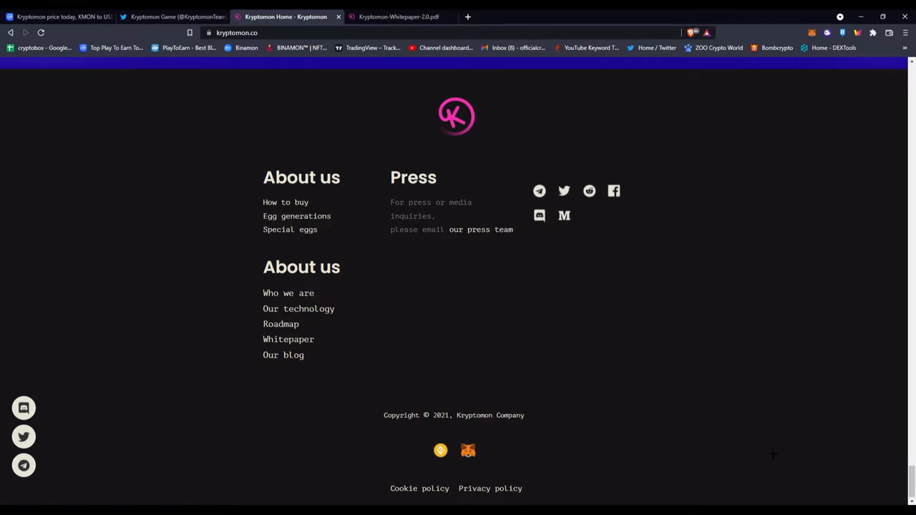
scroll(up, 3)
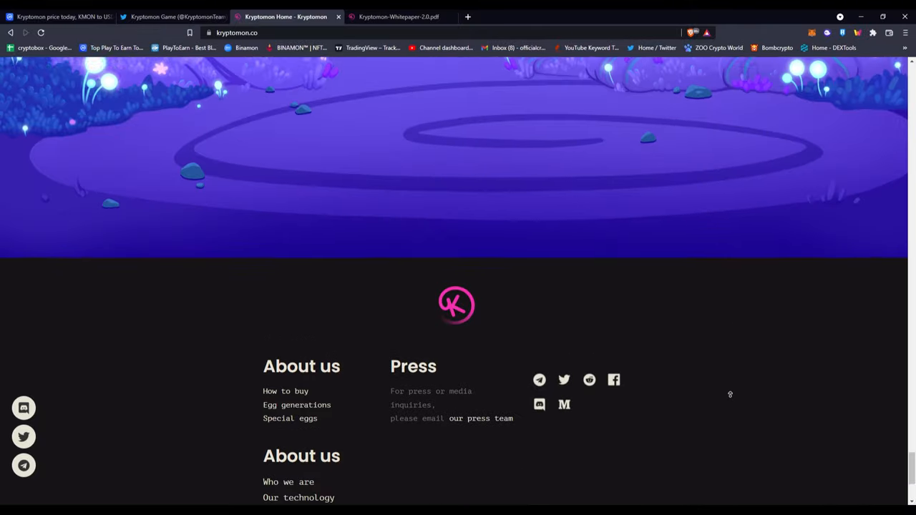
scroll(up, 3)
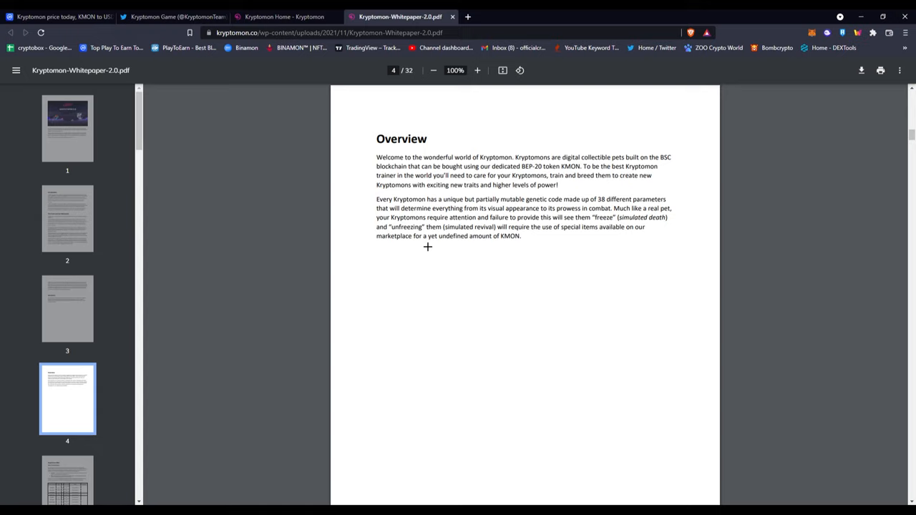
Step: After reading the whitepaper Overview page 4 of 32, return to the Kryptomon homepage tab
click(283, 17)
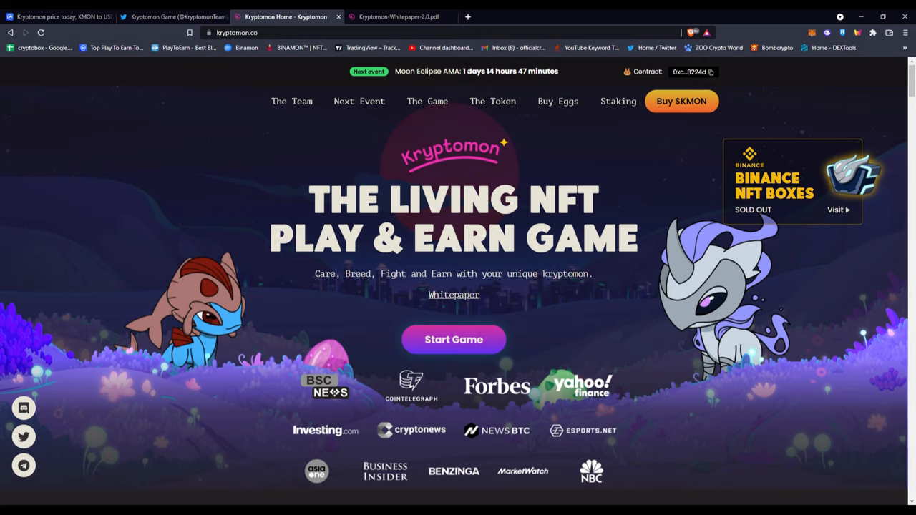
click(171, 17)
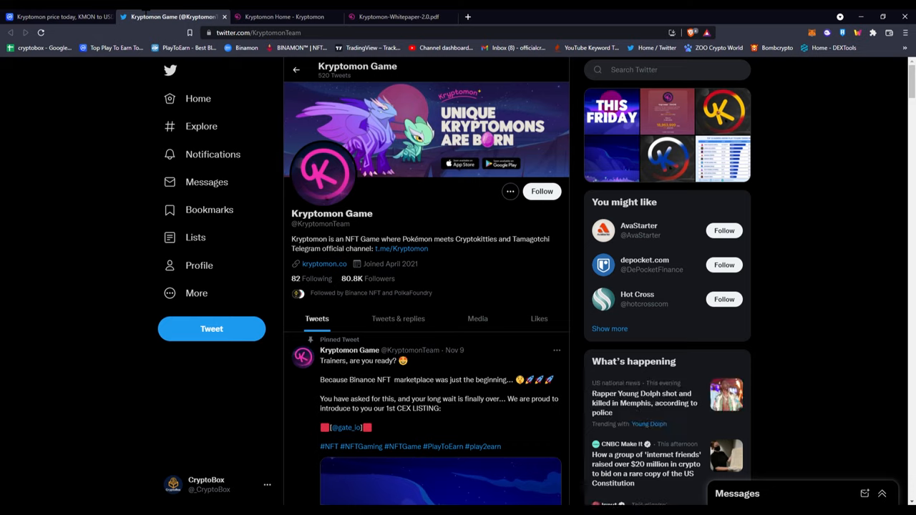